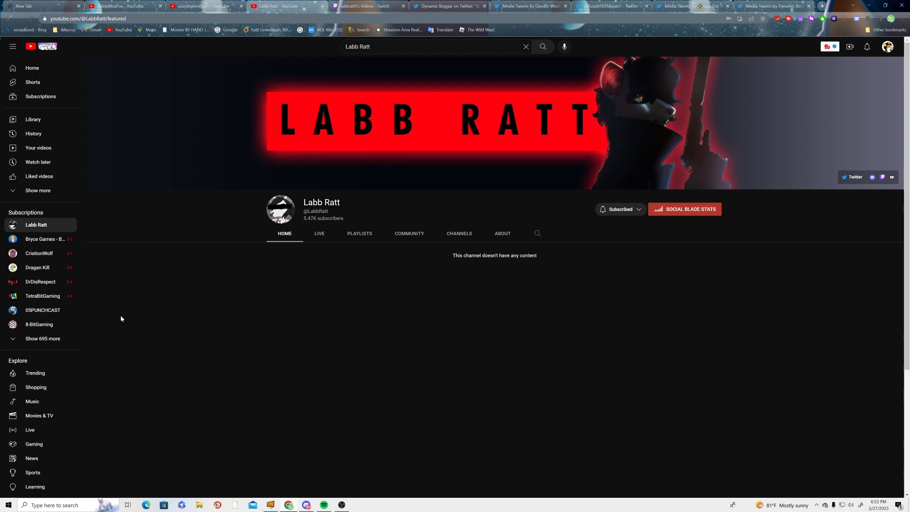
mouse_move(342, 505)
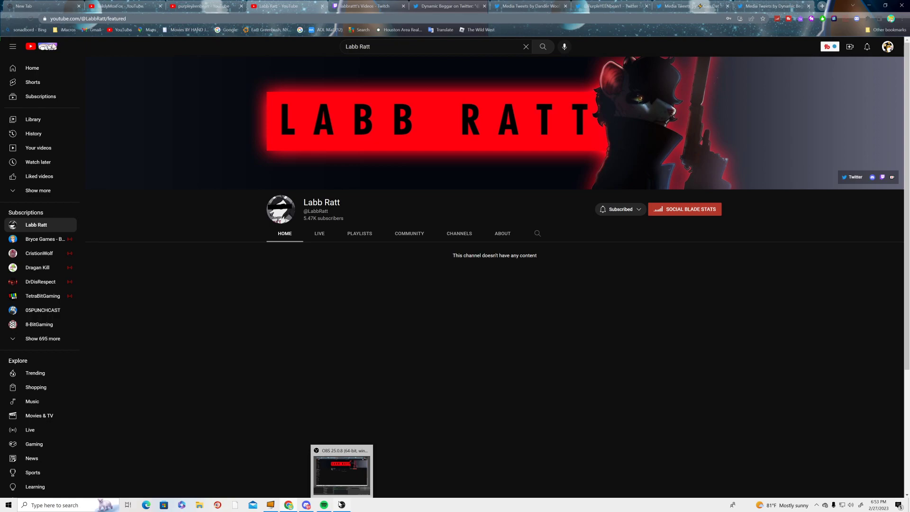
- Switch from the empty Labb Ratt channel tab to the tweet showing the copyright strike email
click(447, 5)
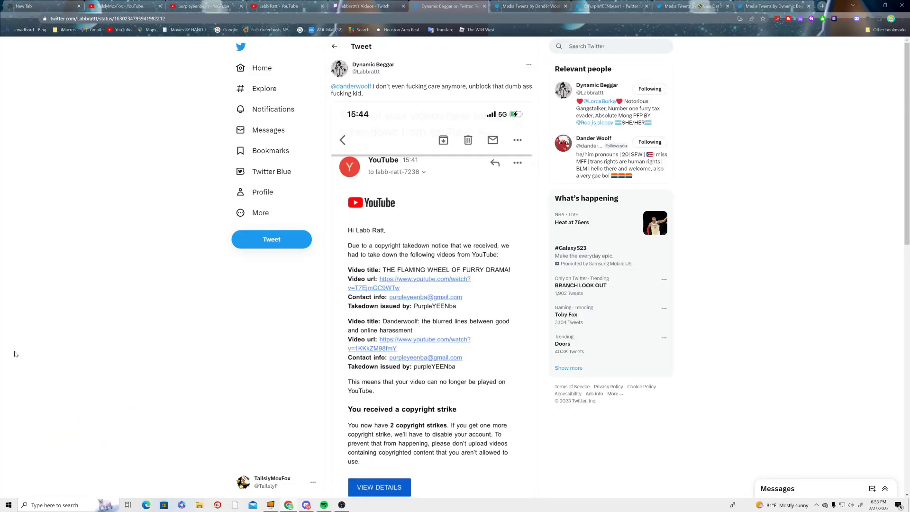
scroll(down, 3)
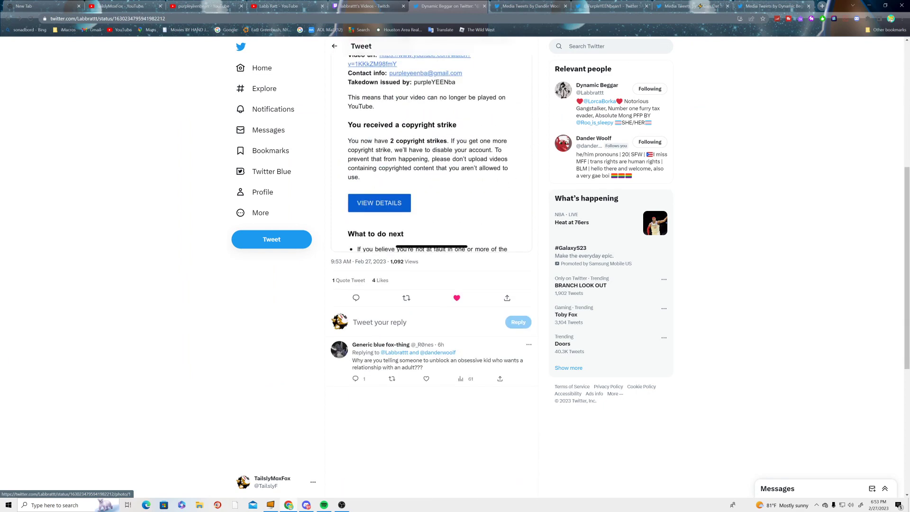
scroll(up, 3)
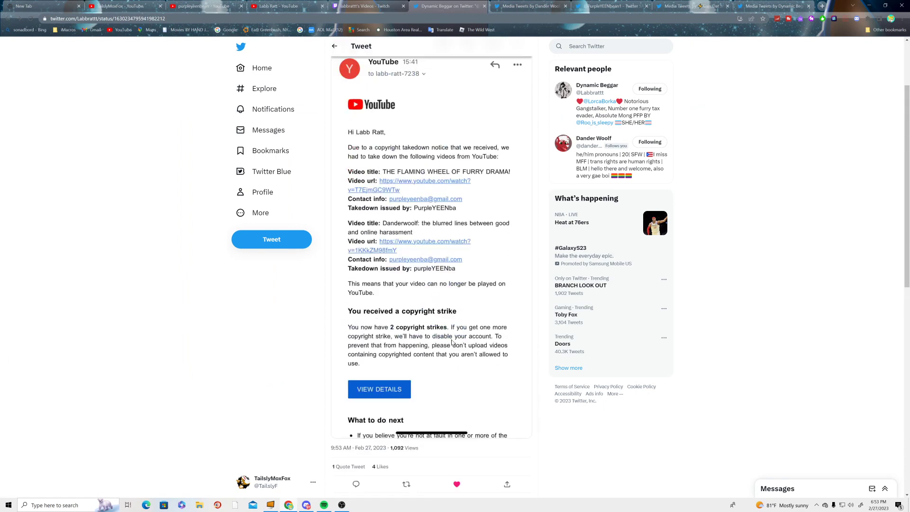
click(594, 137)
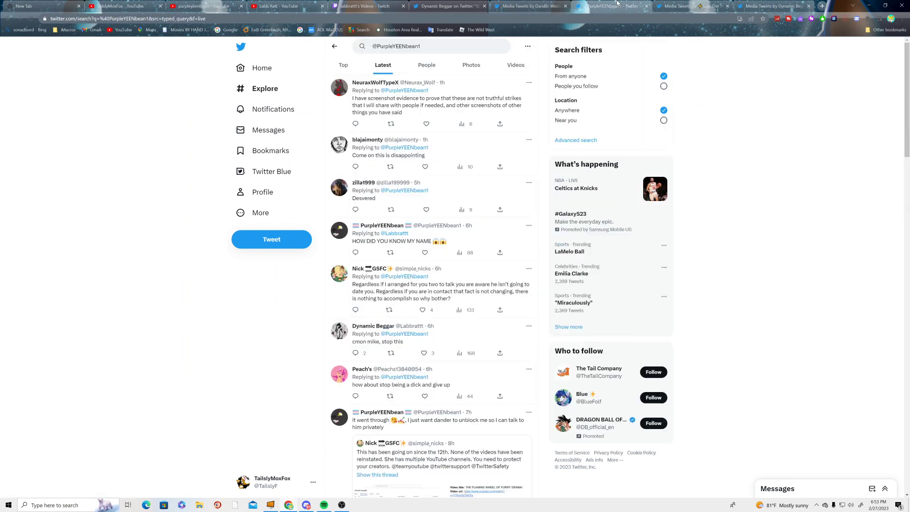
scroll(down, 3)
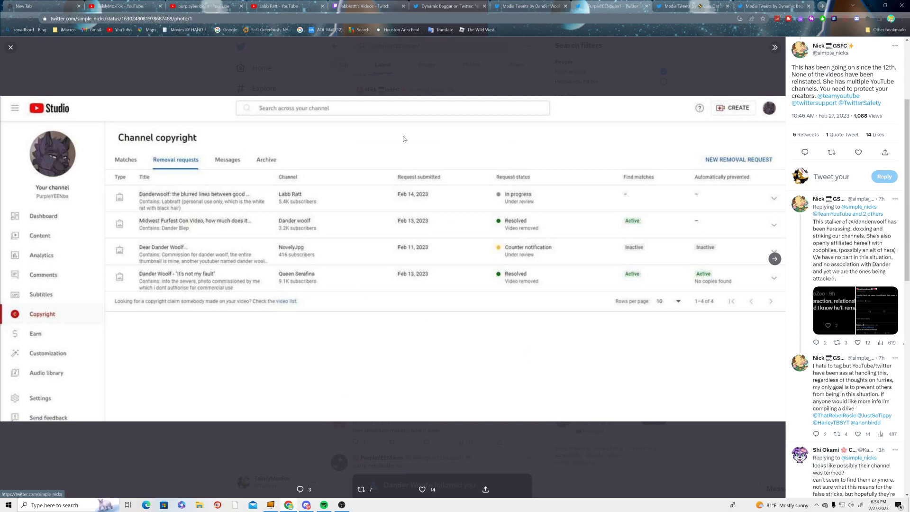
mouse_move(310, 208)
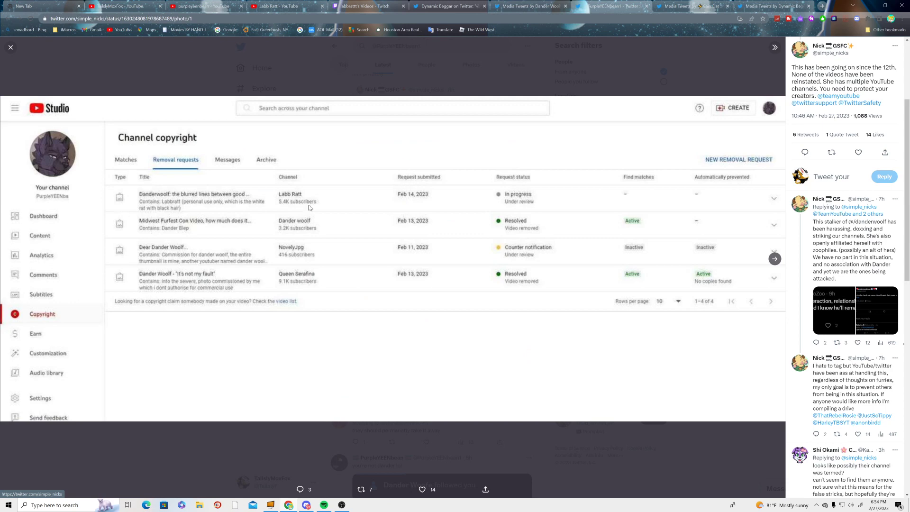
mouse_move(285, 204)
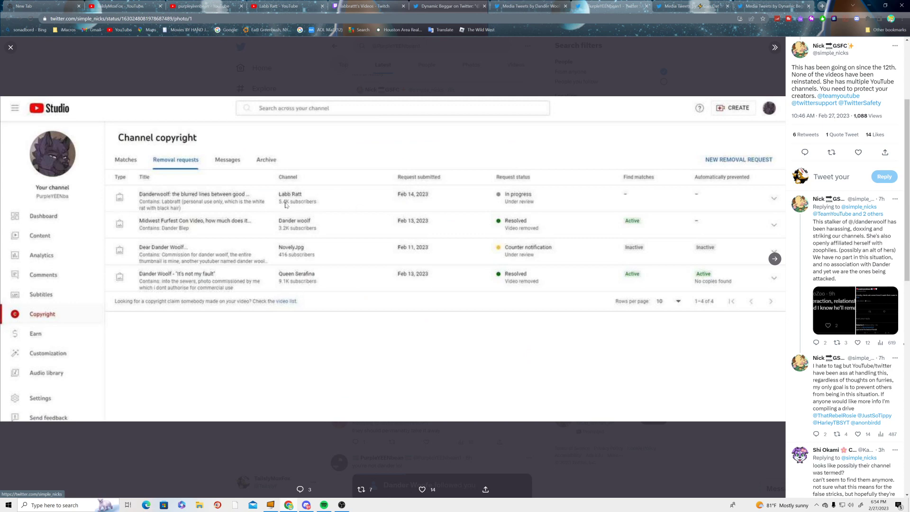
mouse_move(248, 243)
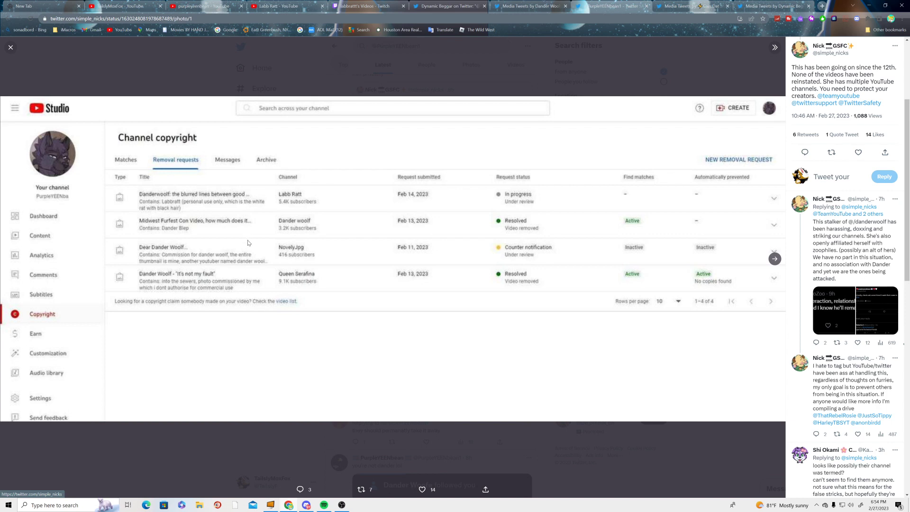
mouse_move(265, 255)
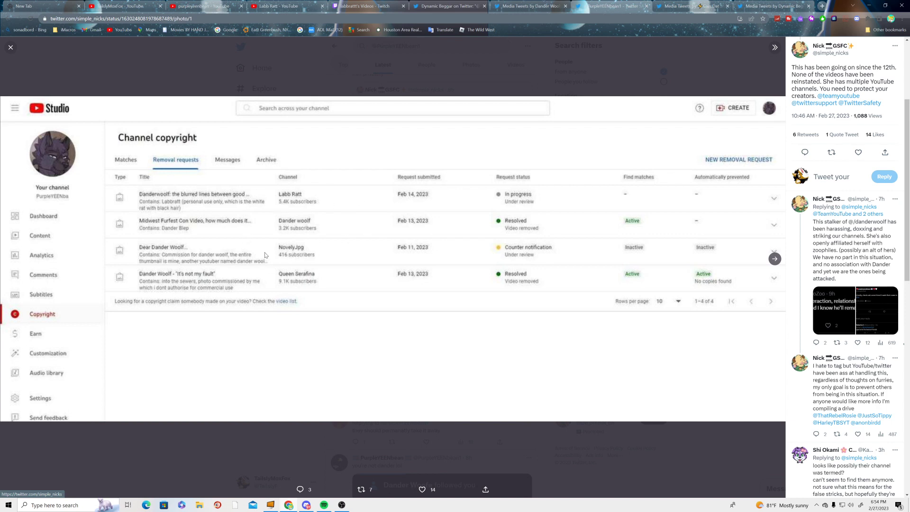
mouse_move(499, 257)
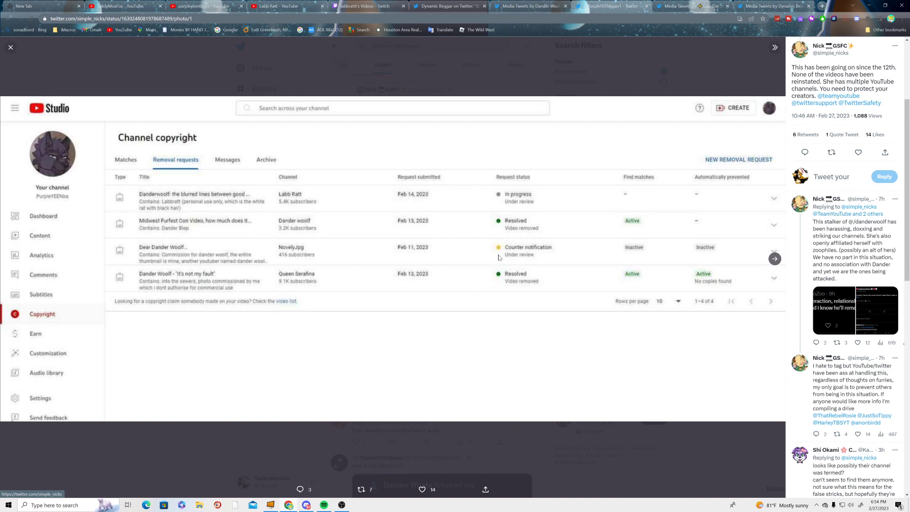
mouse_move(615, 185)
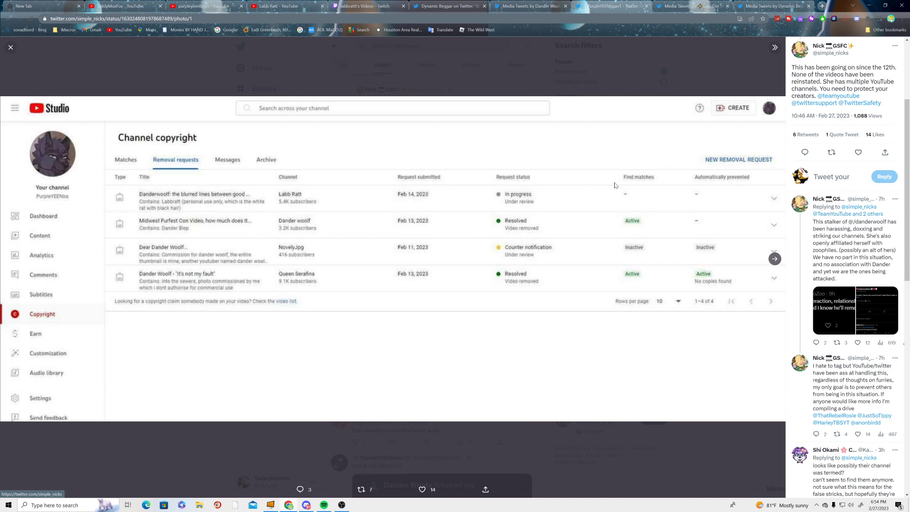
mouse_move(549, 76)
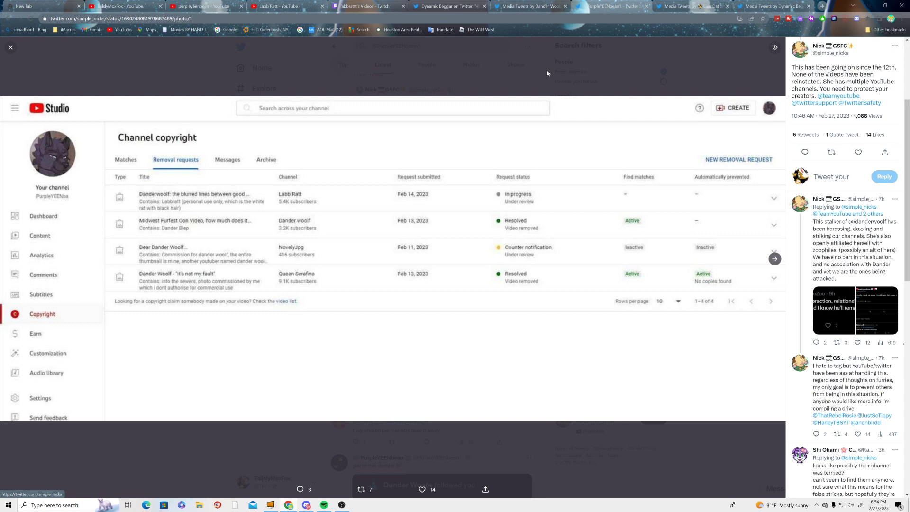
mouse_move(623, 132)
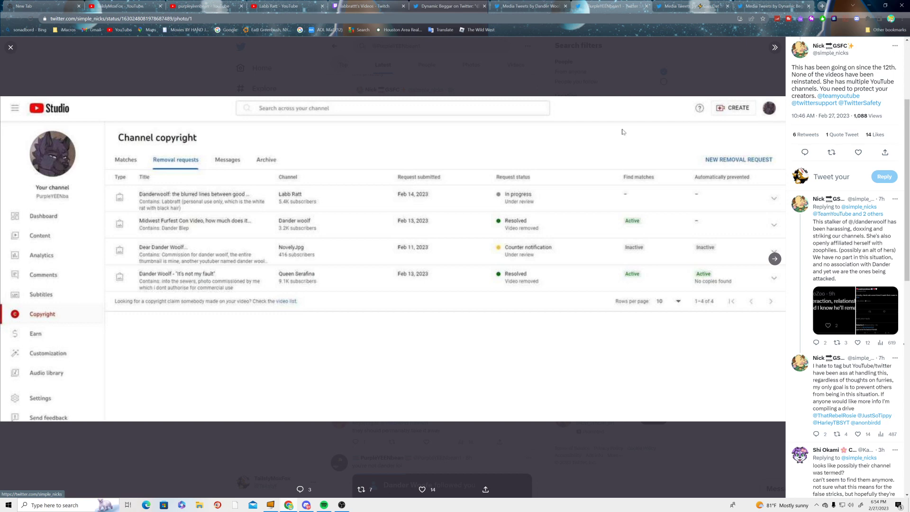
- Move from the copyright removal requests screenshot to the tweet's next attached image
click(774, 259)
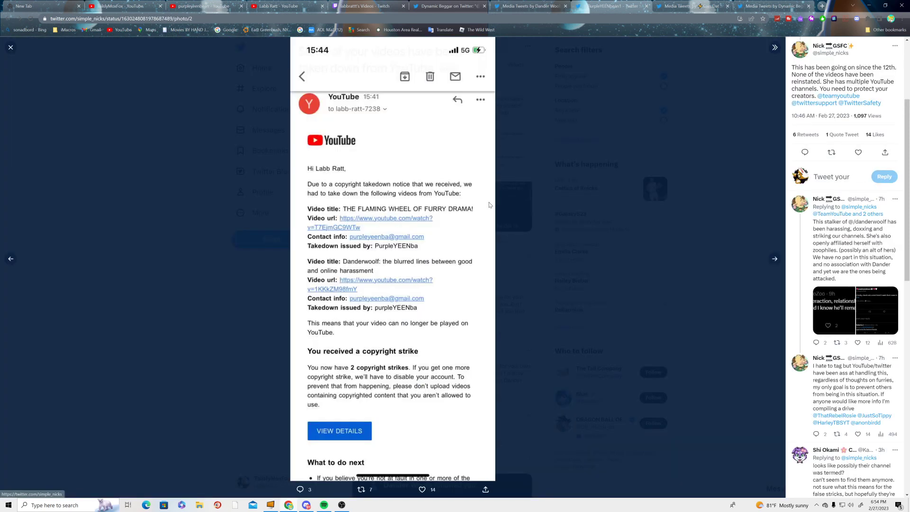
mouse_move(361, 167)
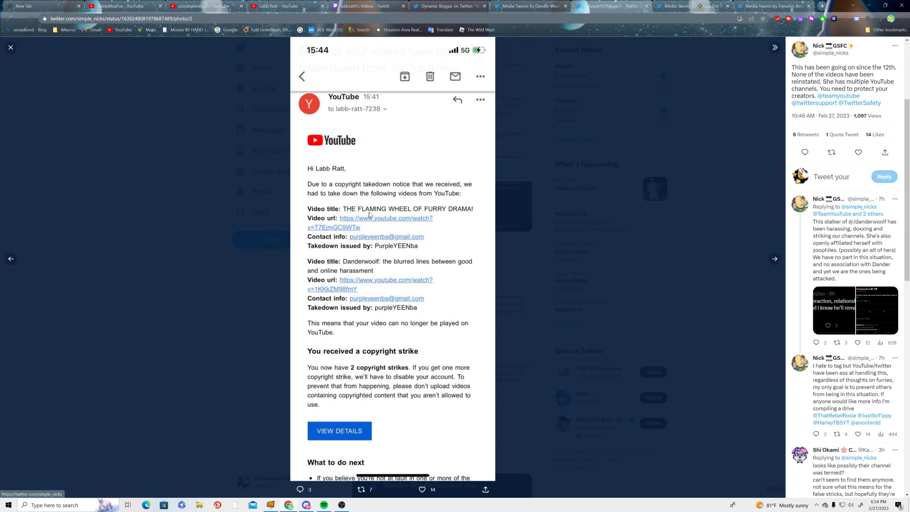
mouse_move(745, 282)
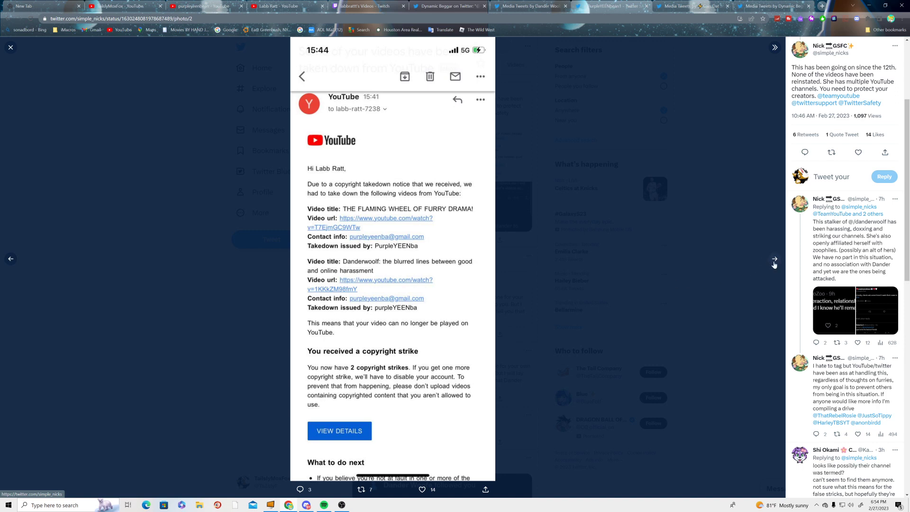
- View the remaining attached screenshots, then close the viewer back to the search results
click(774, 259)
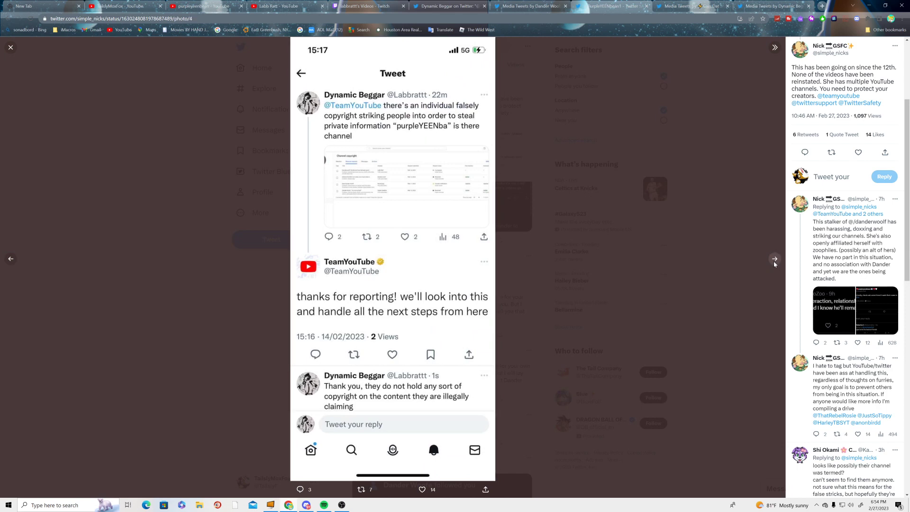
click(11, 259)
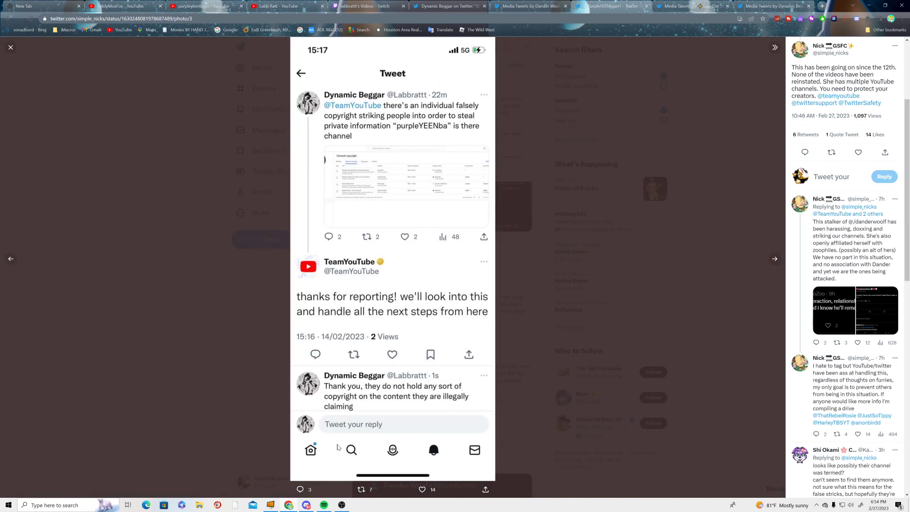
click(10, 46)
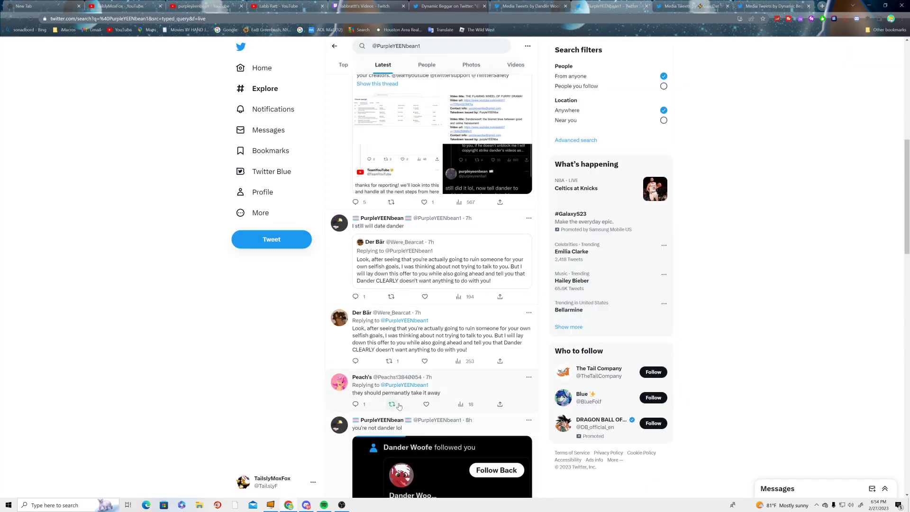
- Scroll the results and PurpleYEENbean profile to the pinned tweet about copyright strikes
scroll(down, 3)
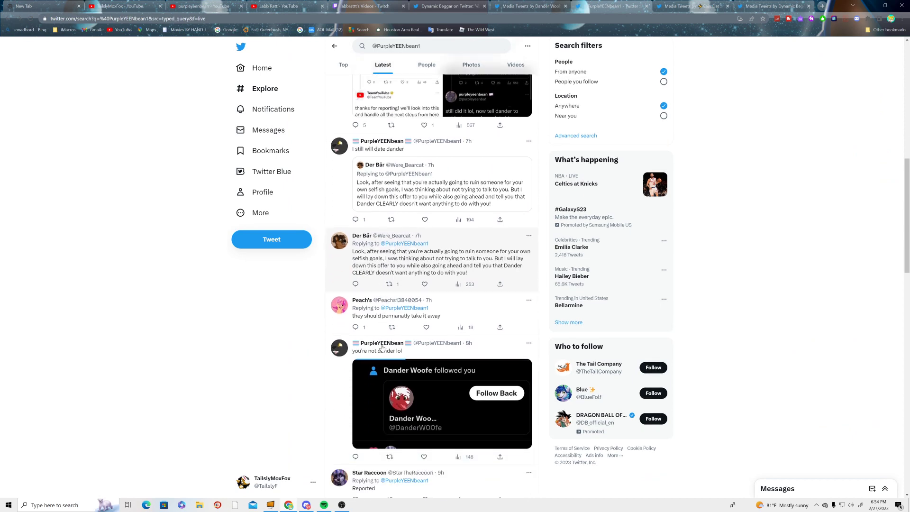
scroll(down, 3)
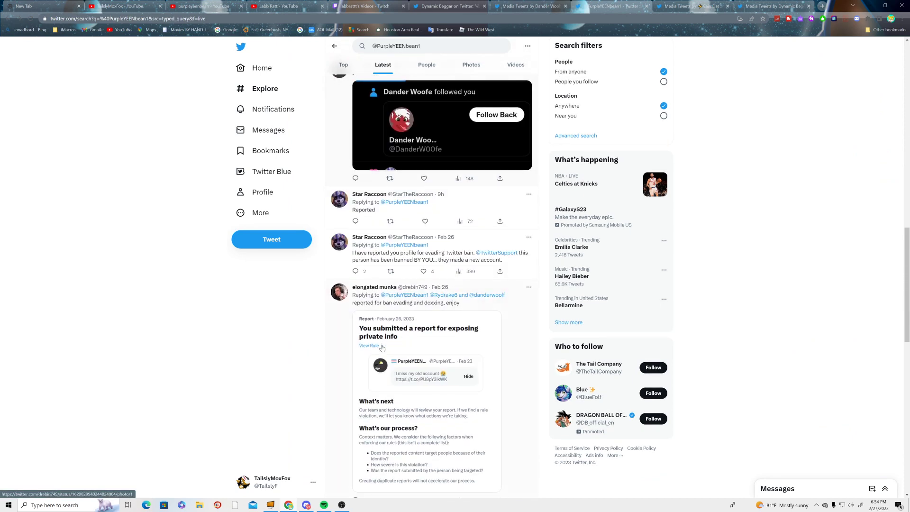
scroll(up, 3)
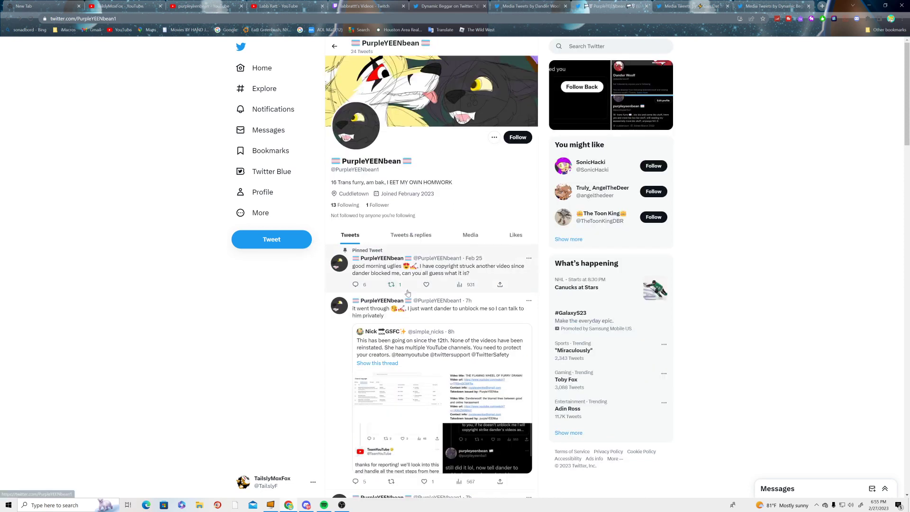
mouse_move(382, 273)
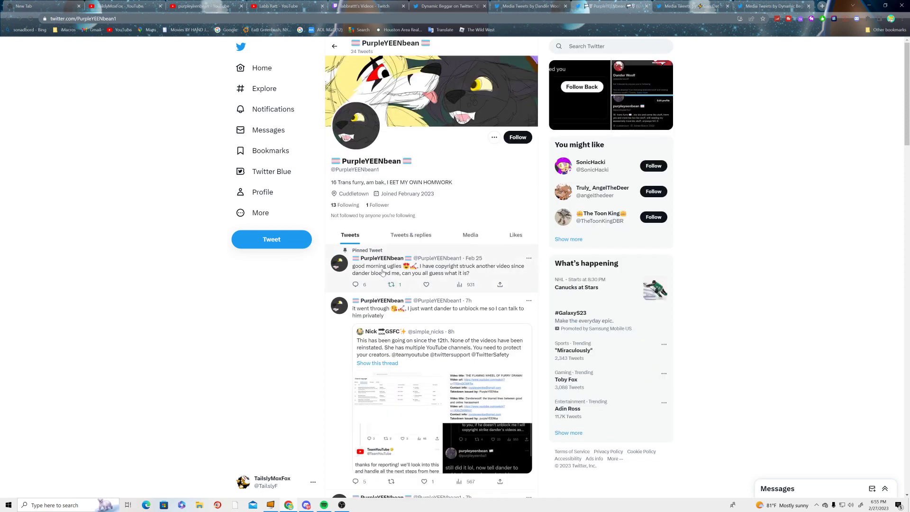
scroll(down, 3)
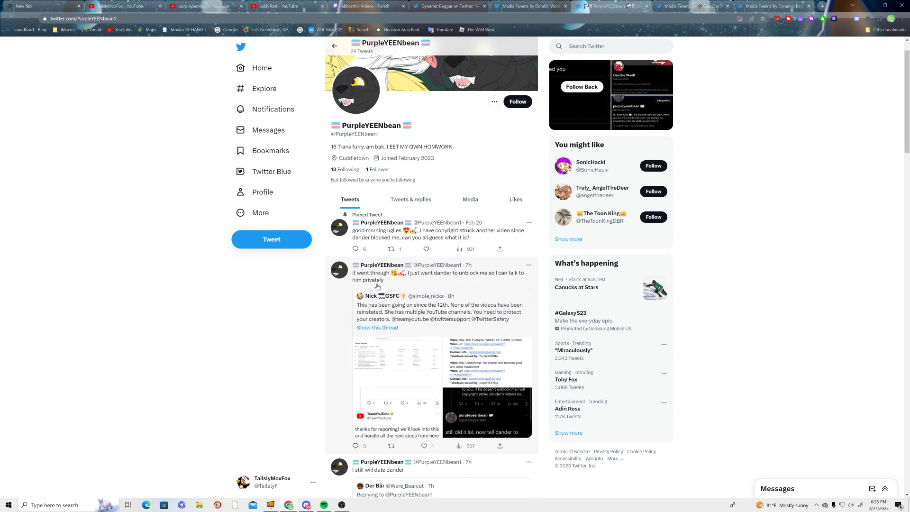
mouse_move(422, 282)
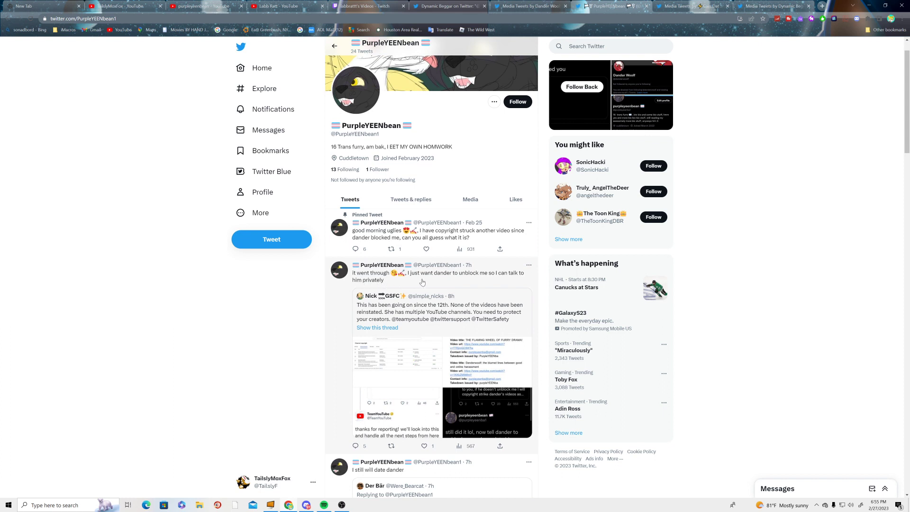
mouse_move(442, 282)
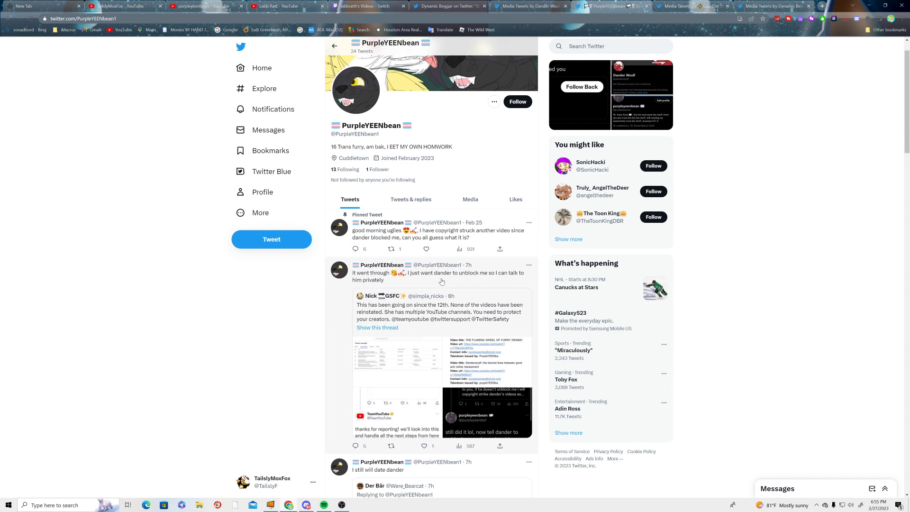
mouse_move(492, 287)
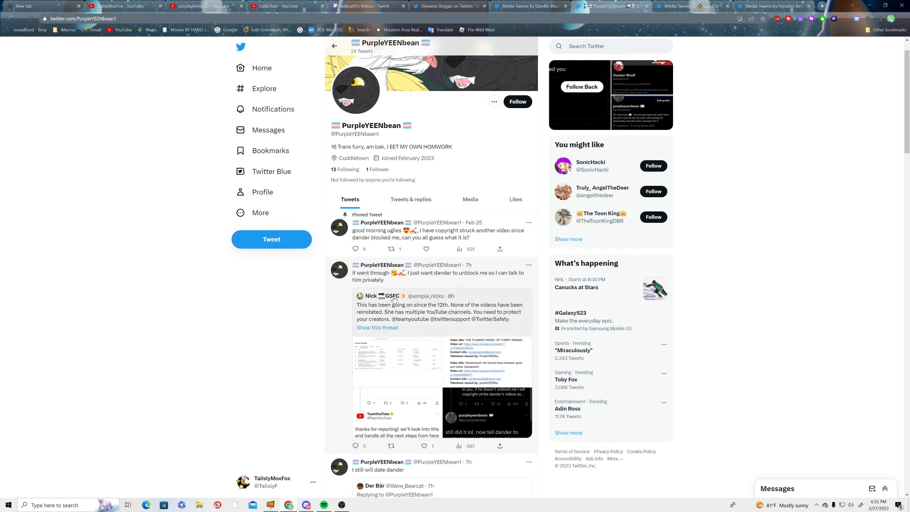
scroll(down, 3)
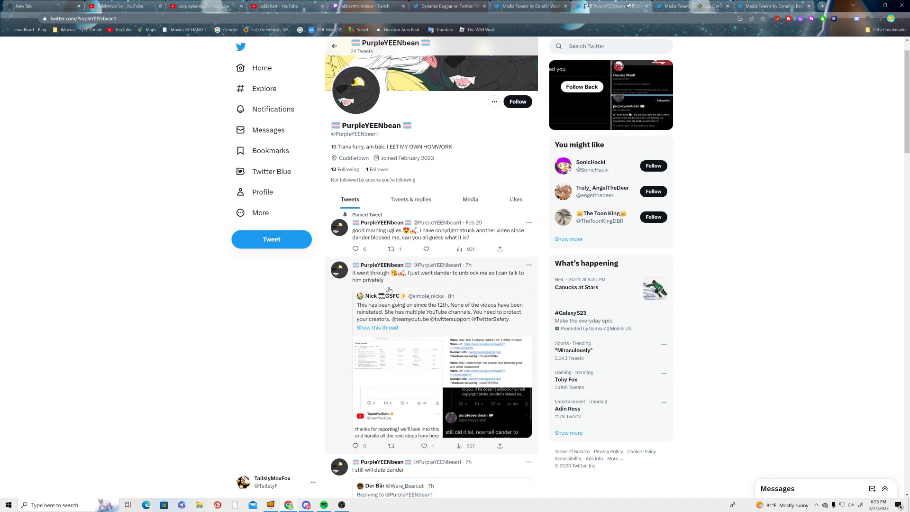
scroll(down, 3)
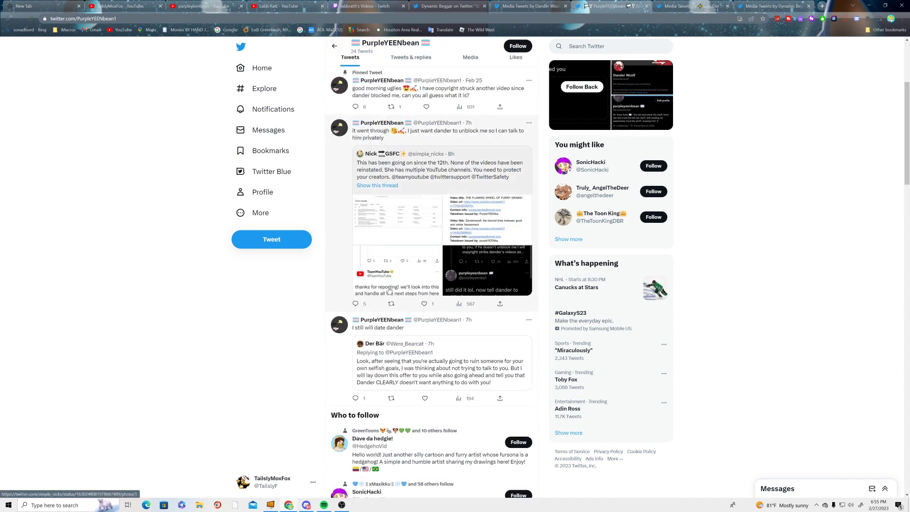
mouse_move(342, 504)
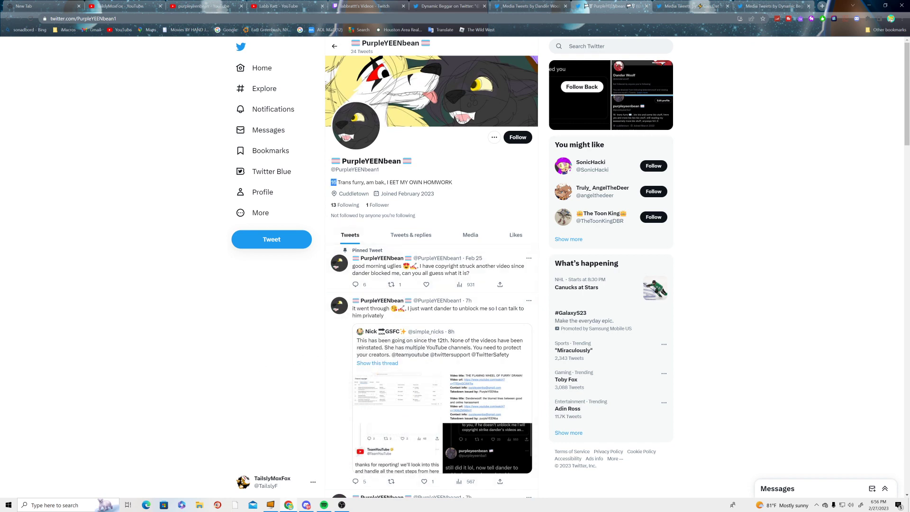
scroll(down, 3)
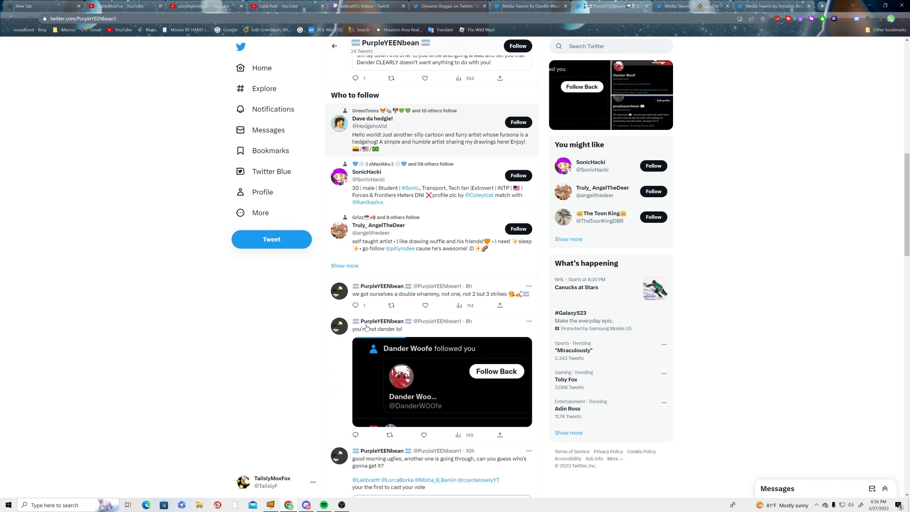
scroll(down, 3)
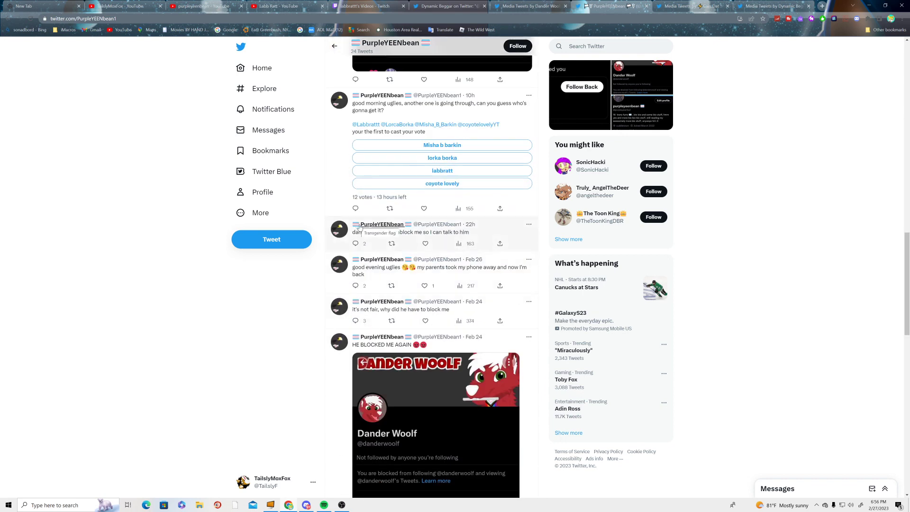
mouse_move(474, 235)
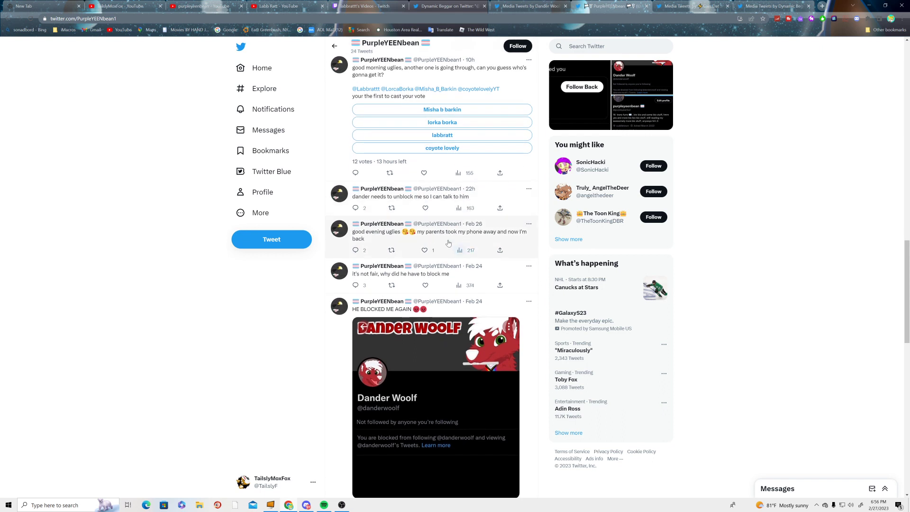
mouse_move(487, 238)
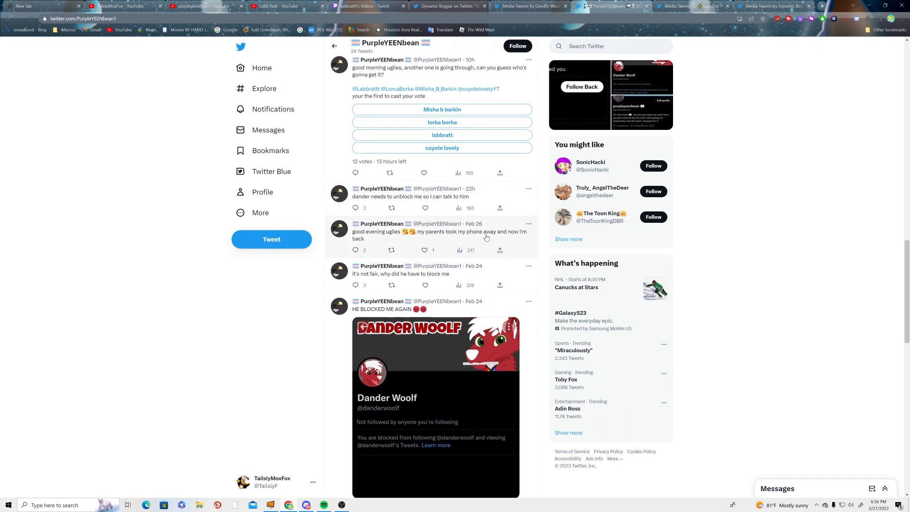
mouse_move(396, 241)
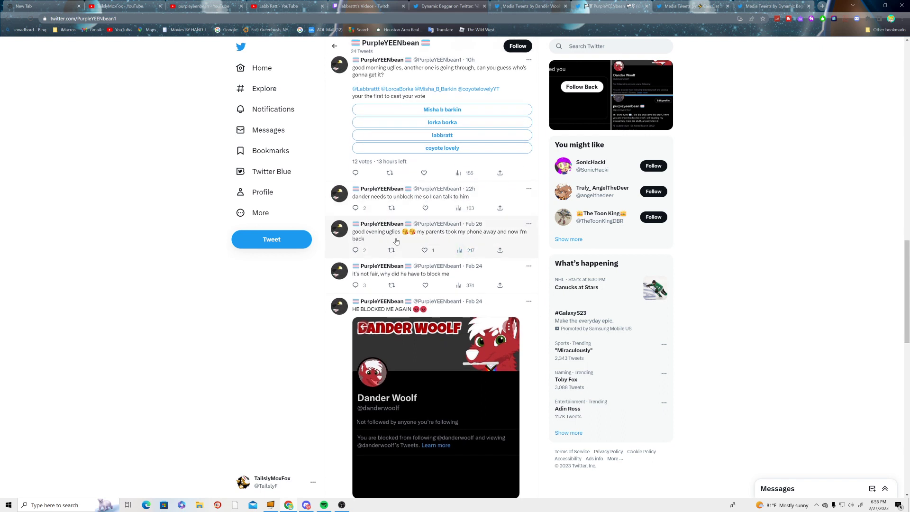
mouse_move(533, 241)
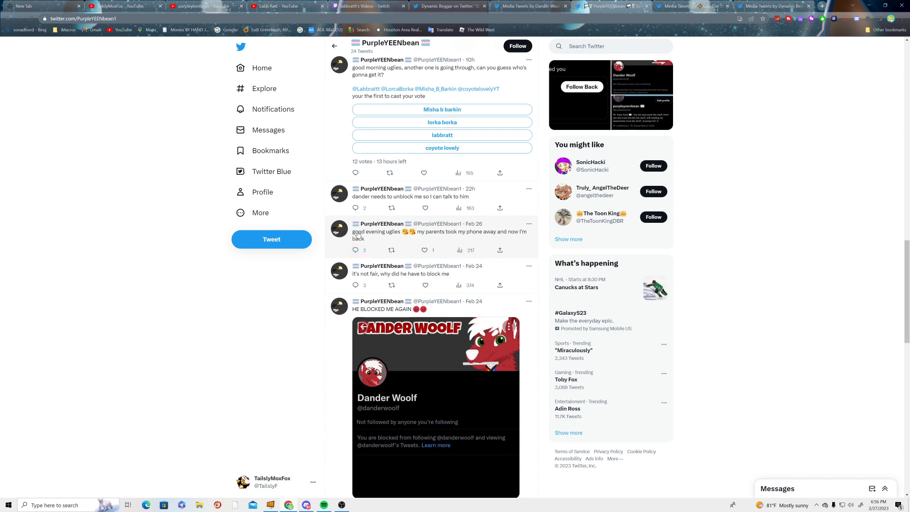
mouse_move(393, 243)
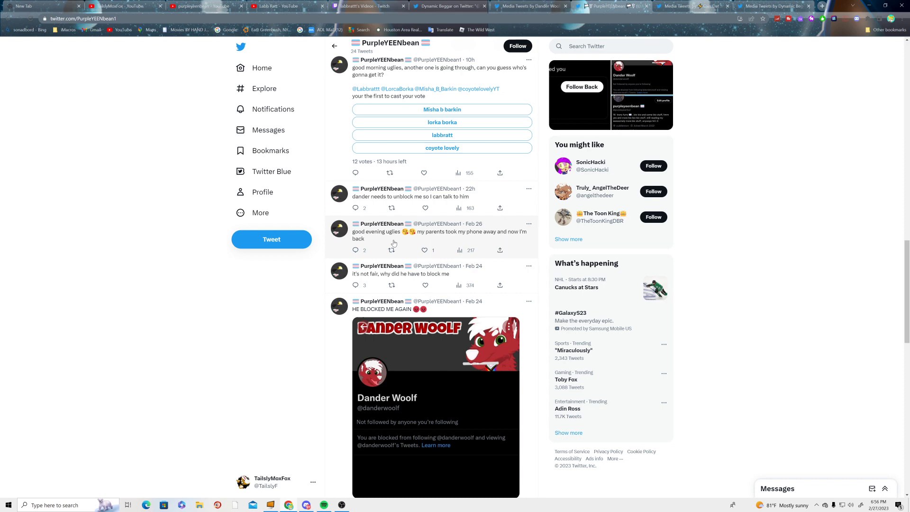
scroll(down, 3)
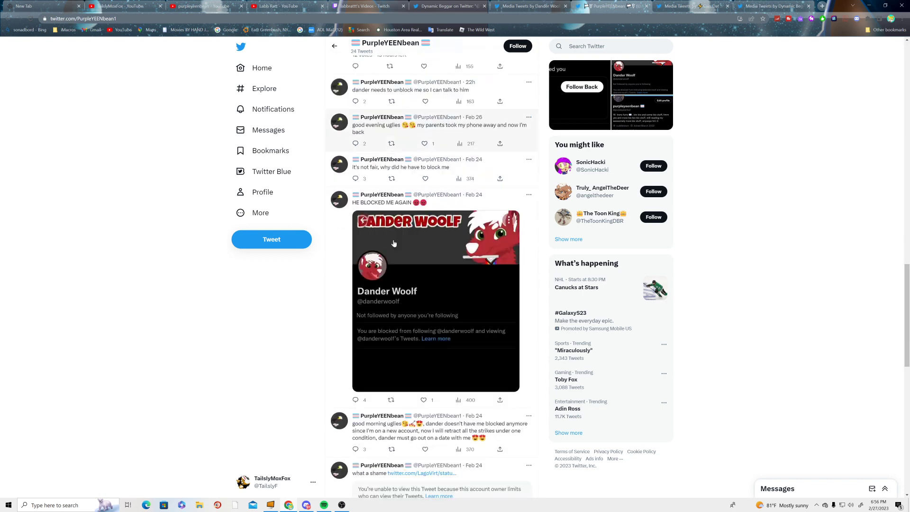
scroll(down, 3)
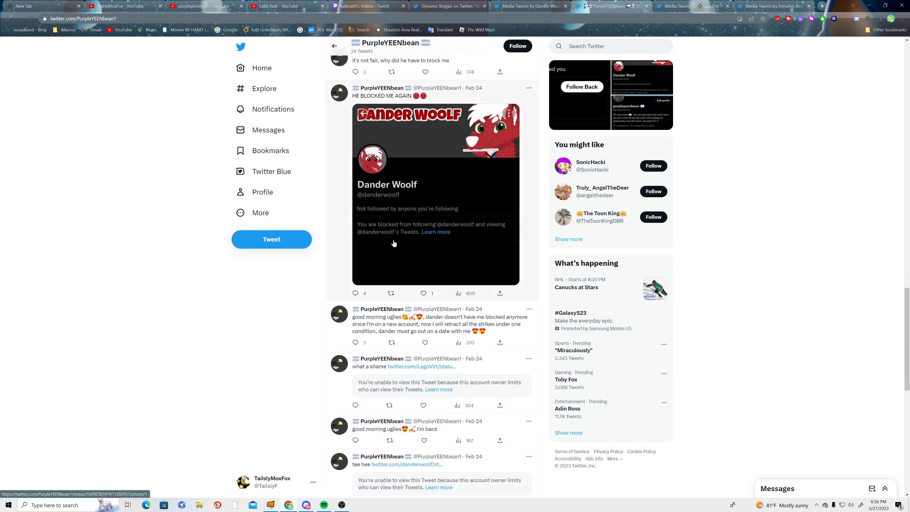
mouse_move(395, 321)
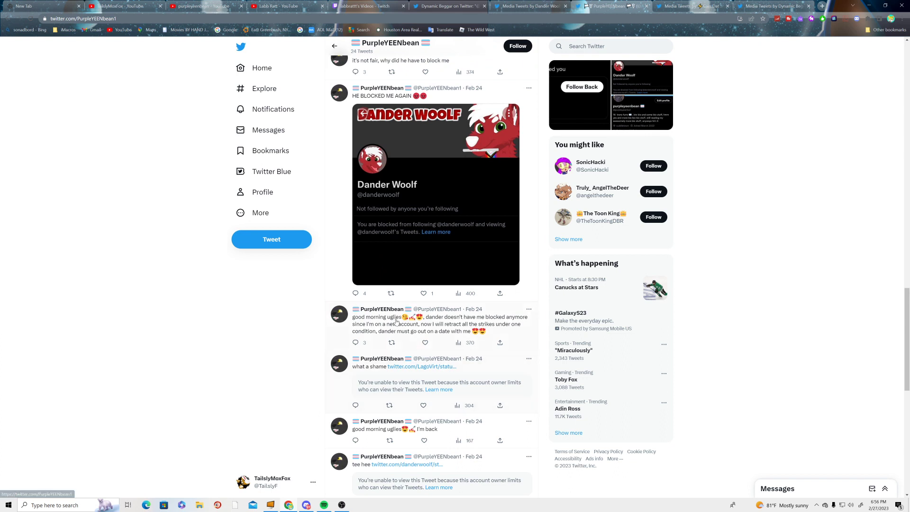
scroll(up, 3)
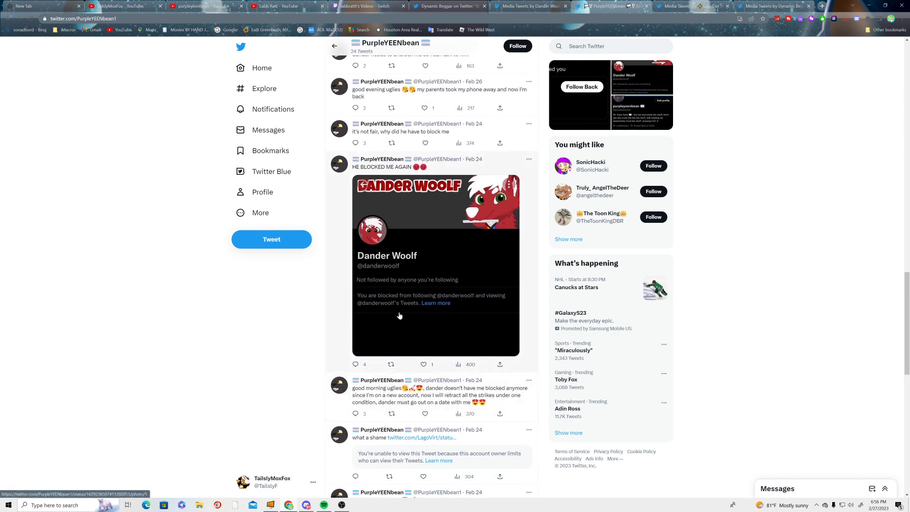
scroll(down, 3)
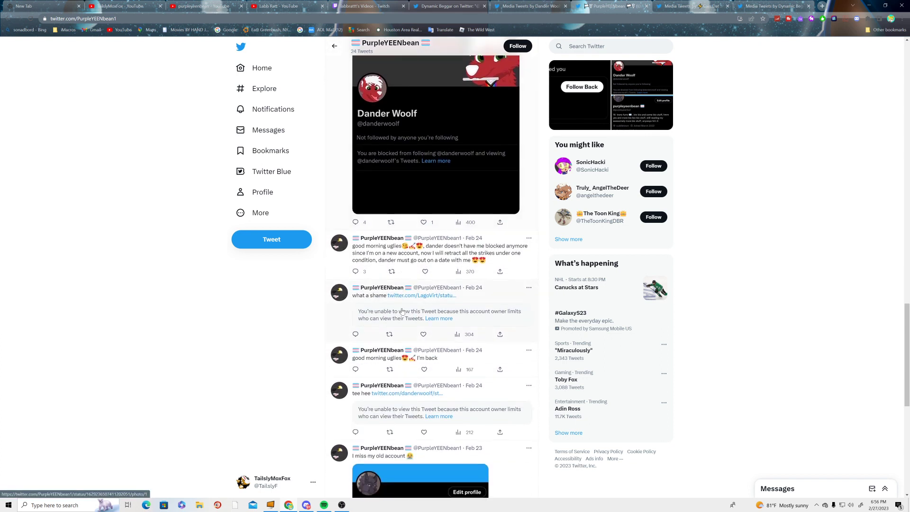
mouse_move(492, 246)
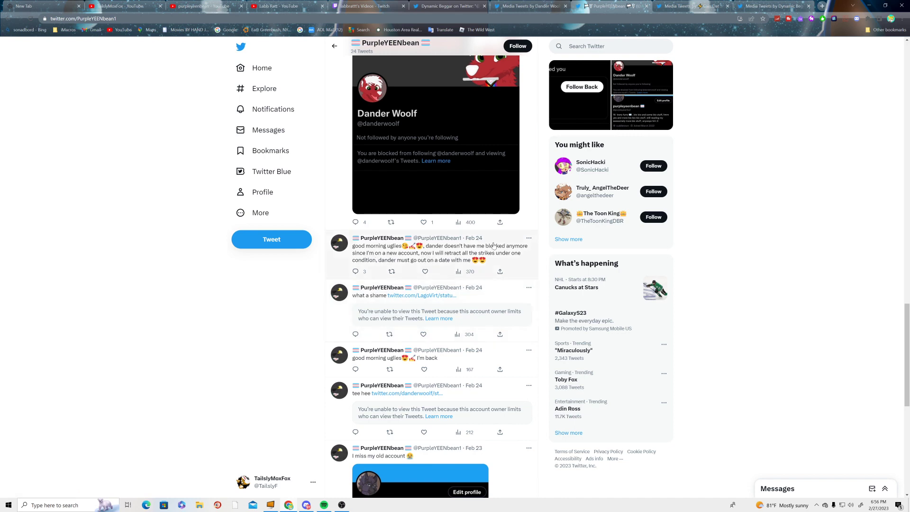
scroll(down, 3)
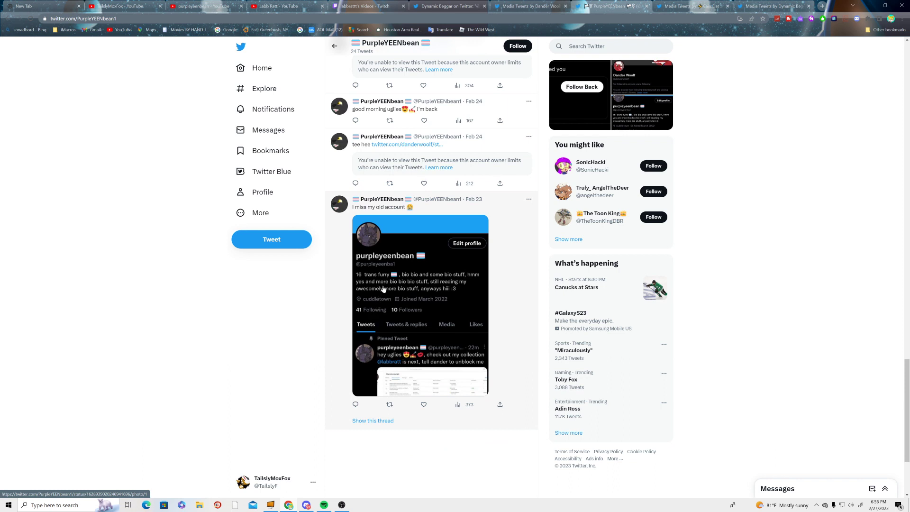
mouse_move(383, 293)
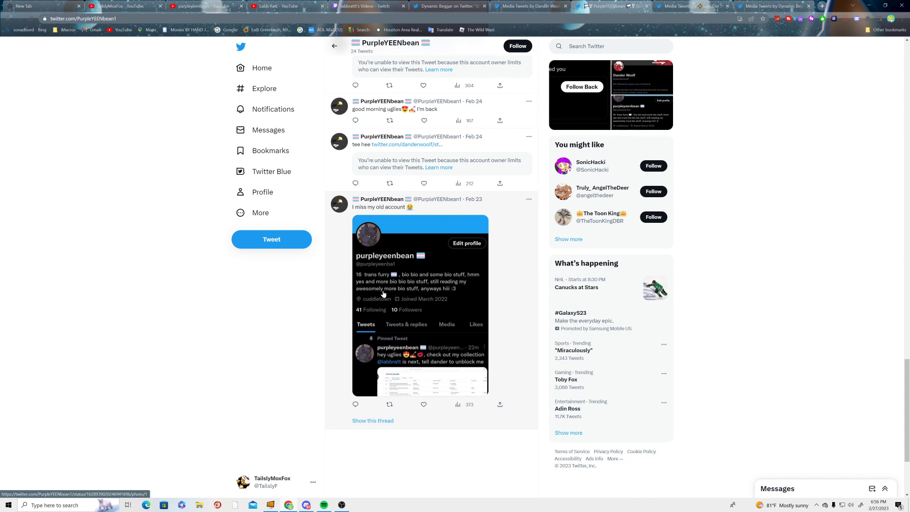
scroll(up, 3)
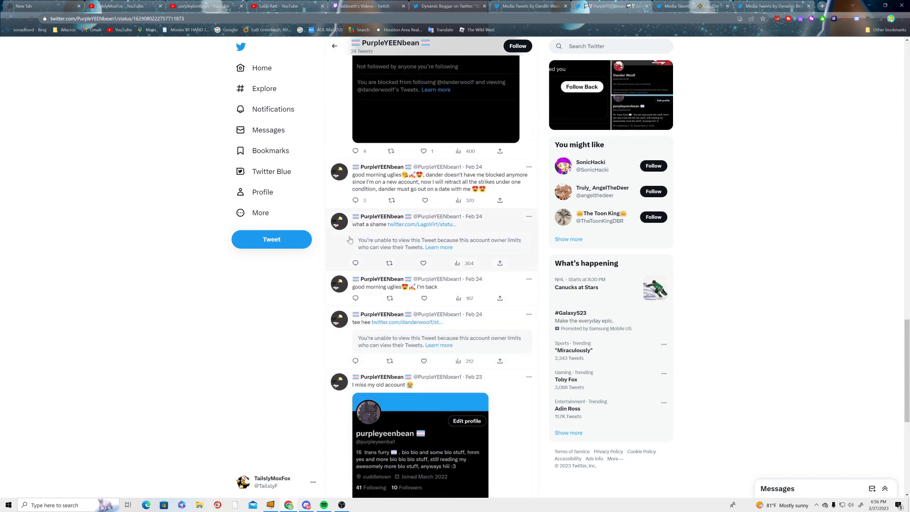
- Open the "what a shame" tweet, go back, and open its linked LagoVirt tweet in another tab
click(395, 225)
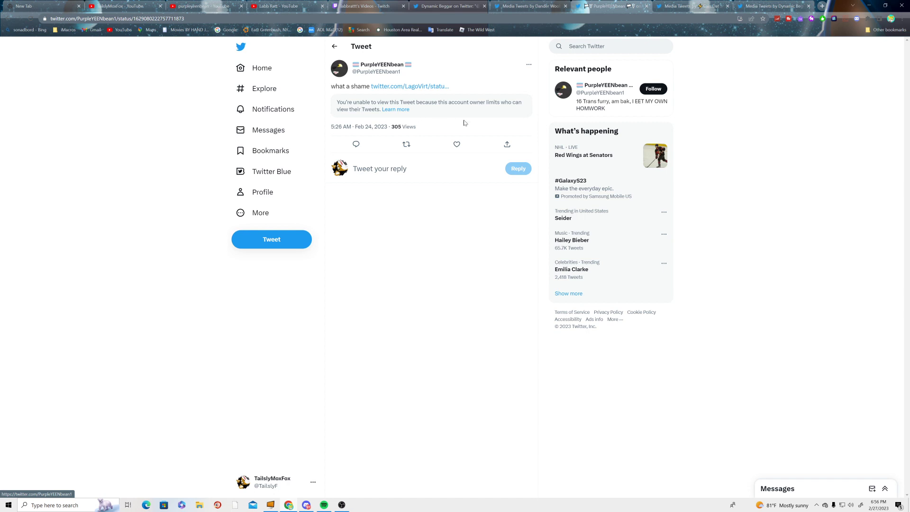
click(383, 64)
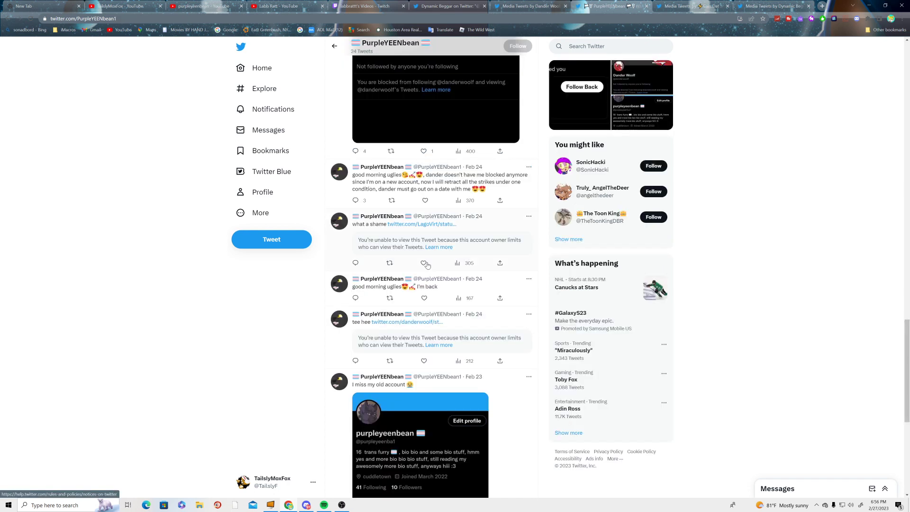
mouse_move(376, 231)
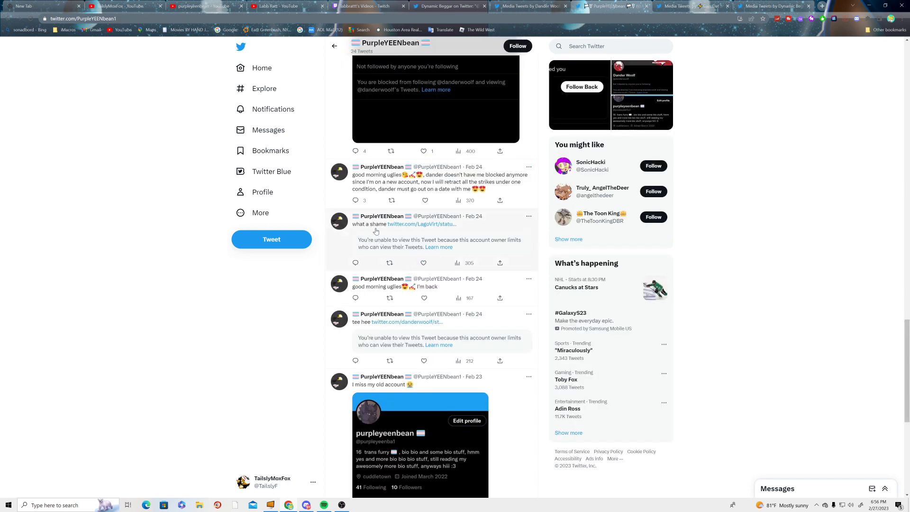
click(421, 224)
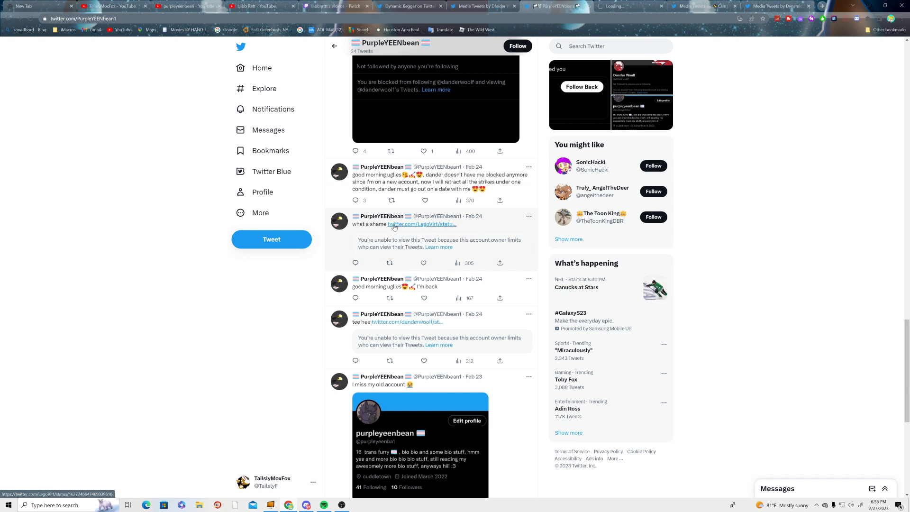
click(421, 224)
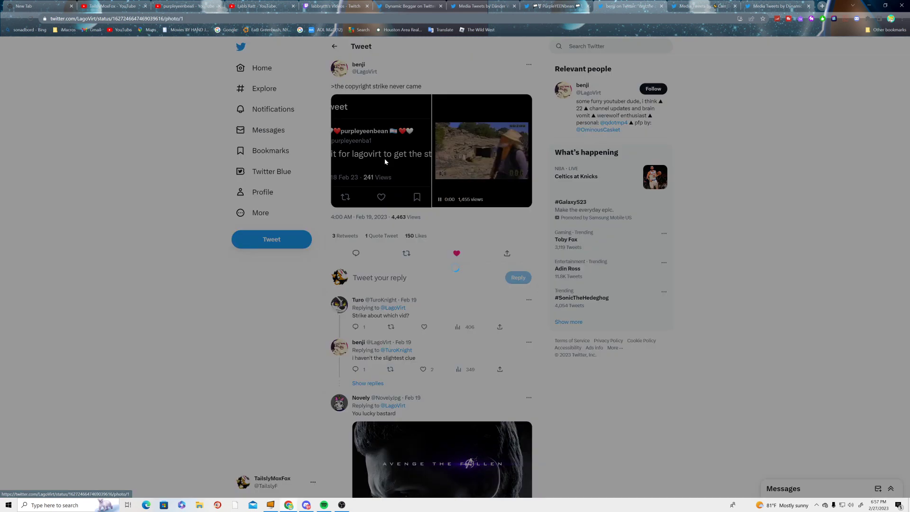
- Watch benji's "the copyright strike never came" video, then return to PurpleYEENbean's profile
click(380, 150)
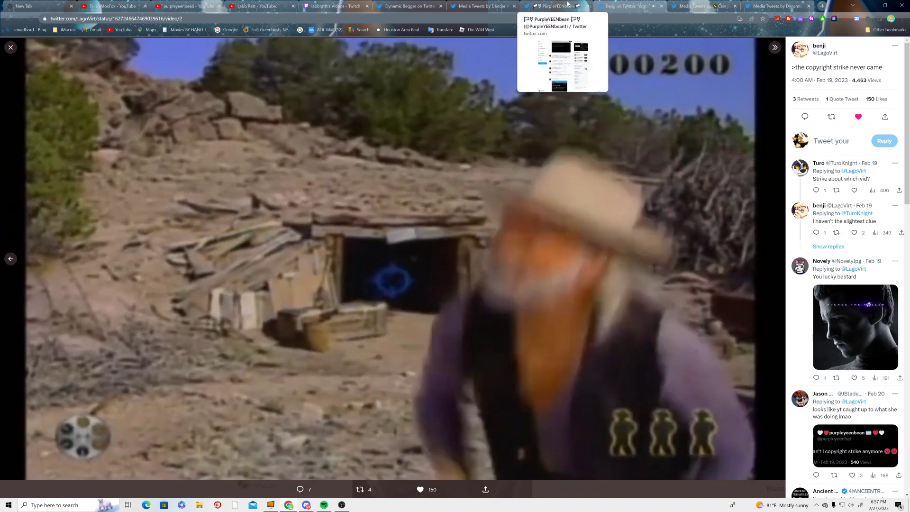
click(552, 6)
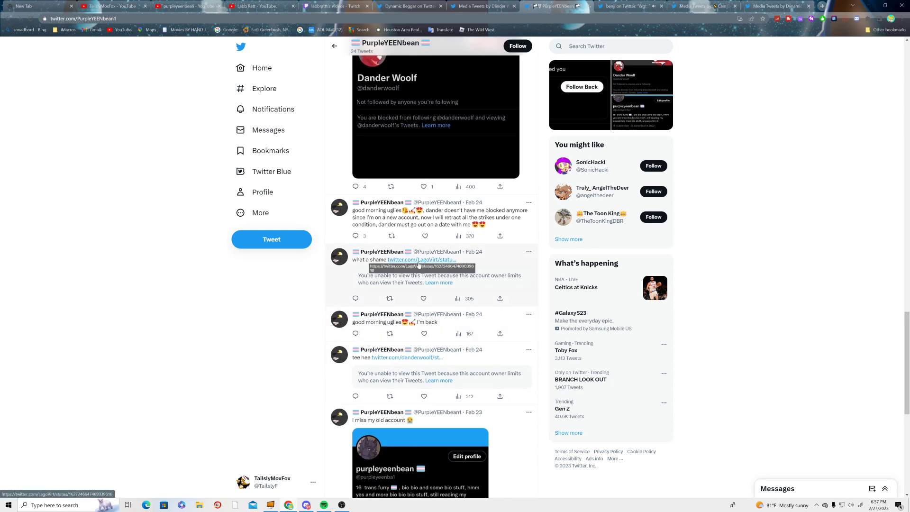
mouse_move(347, 259)
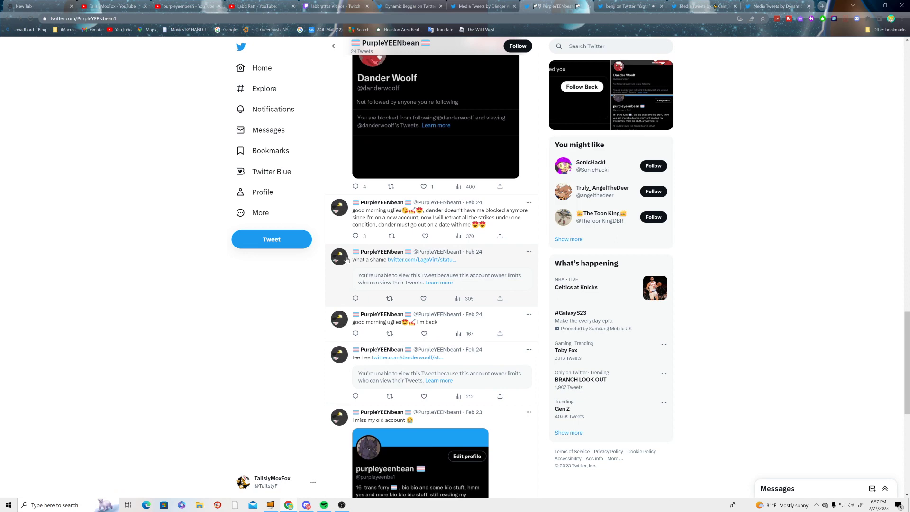
click(421, 260)
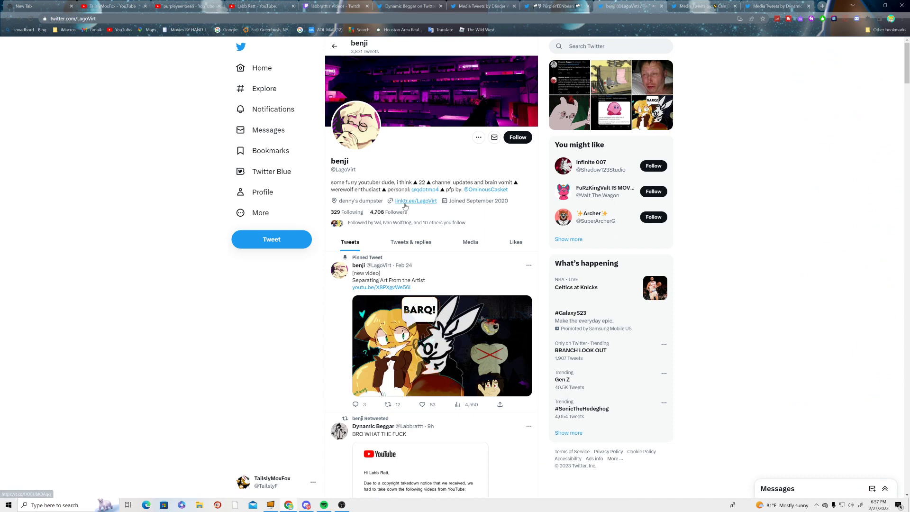
click(416, 200)
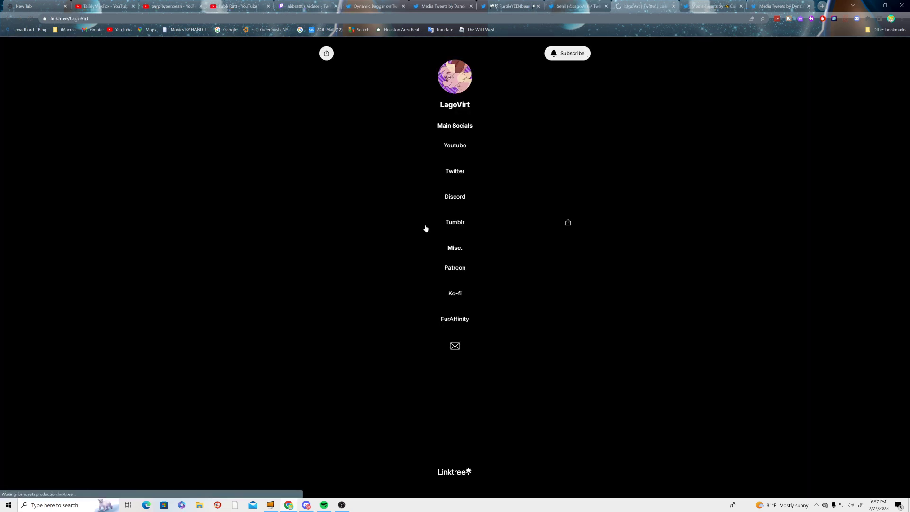
click(455, 145)
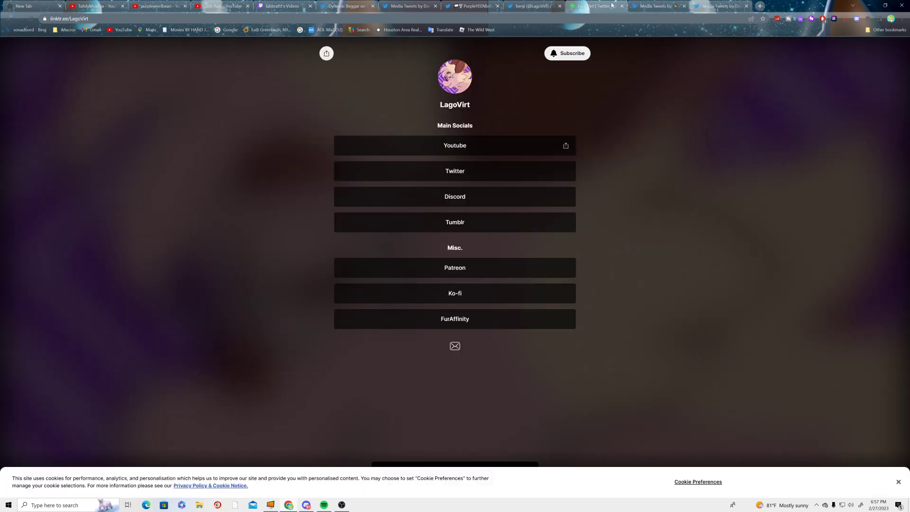
click(531, 5)
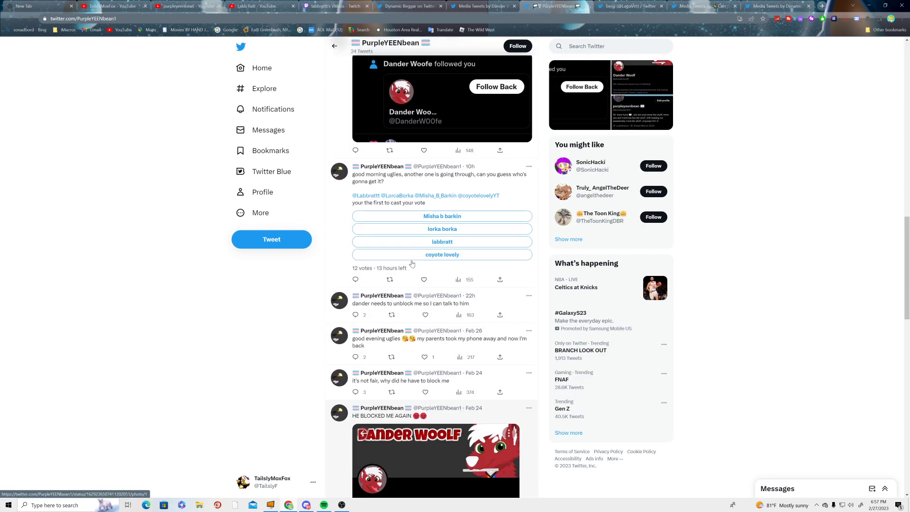
scroll(up, 3)
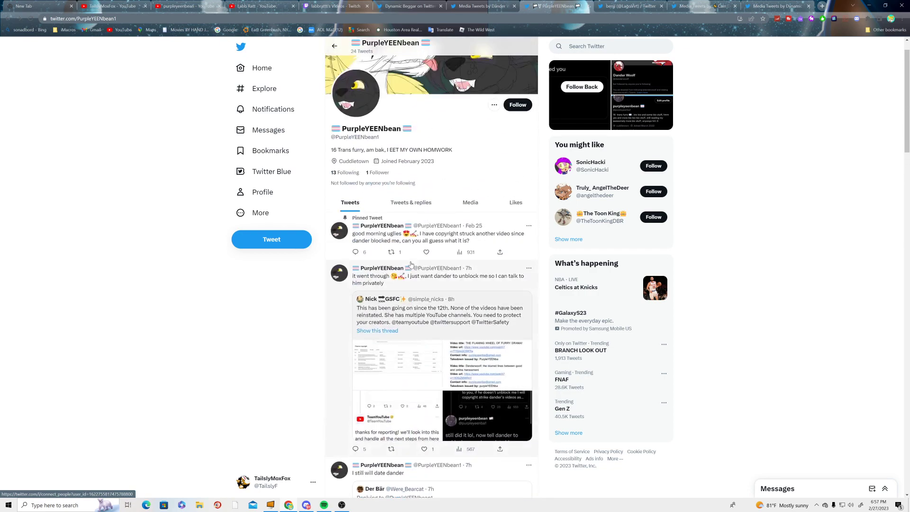
scroll(down, 3)
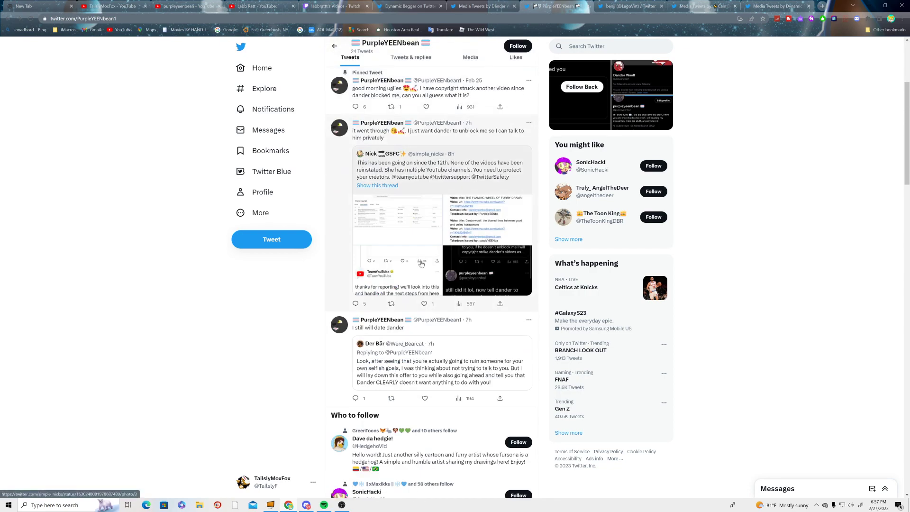
scroll(down, 3)
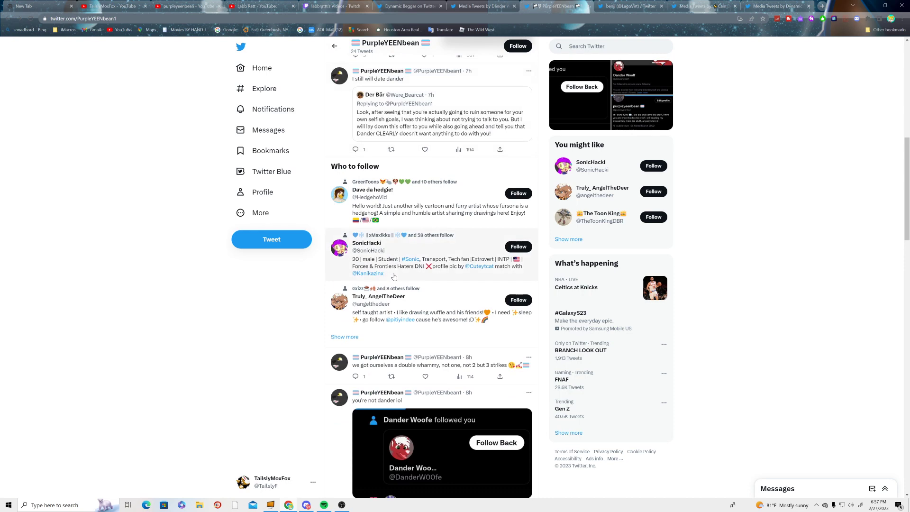
scroll(down, 3)
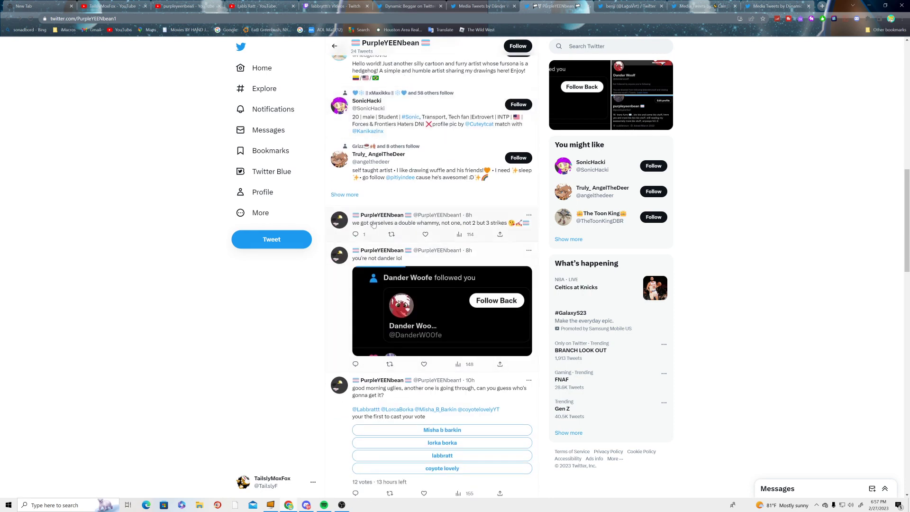
scroll(up, 3)
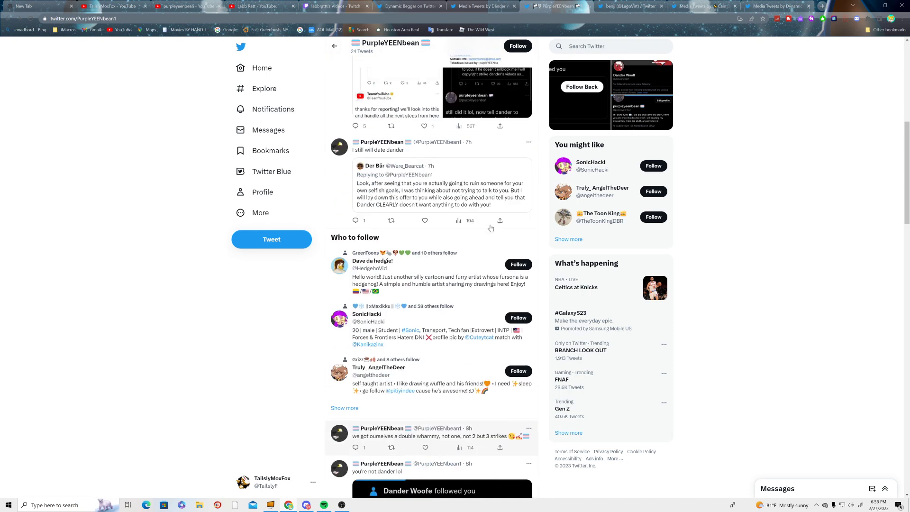
click(470, 234)
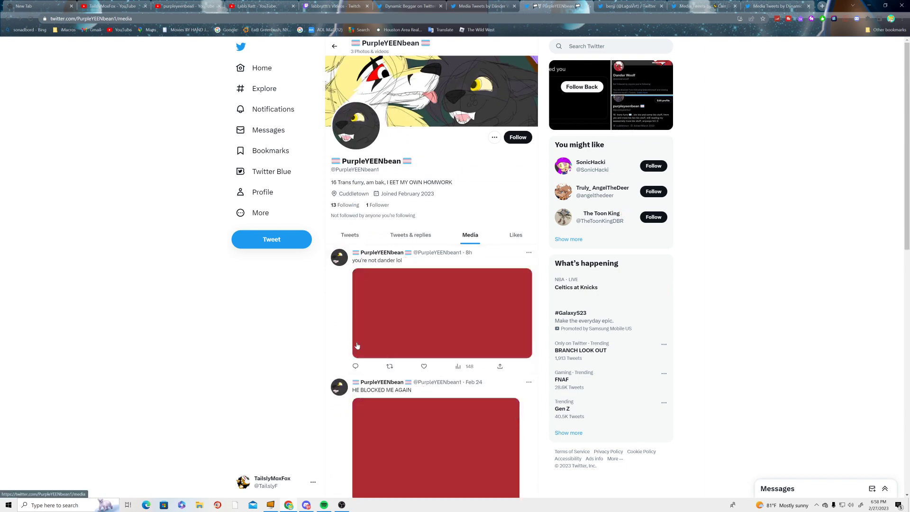